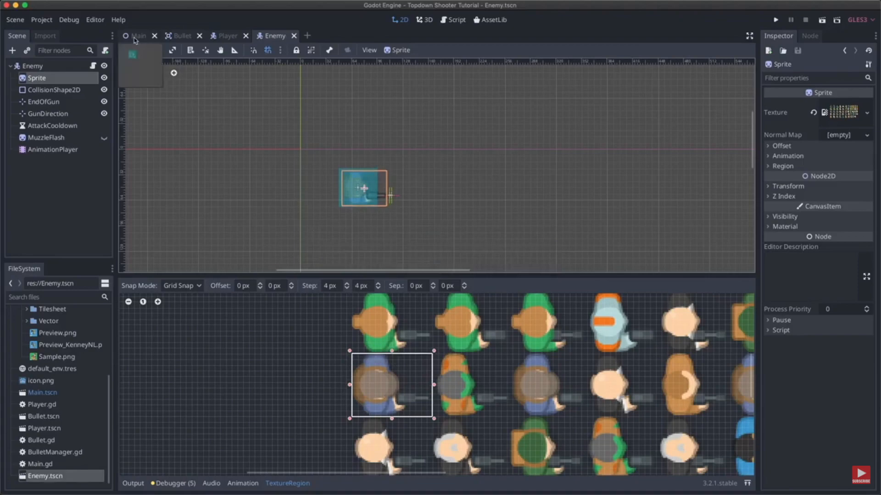
Run the Topdown Shooter game from the Main scene and close the game window.
click(138, 36)
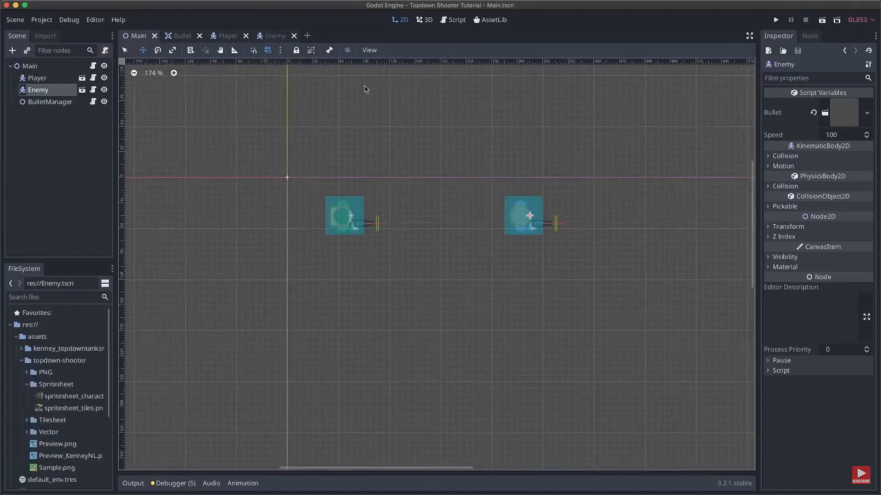
click(776, 18)
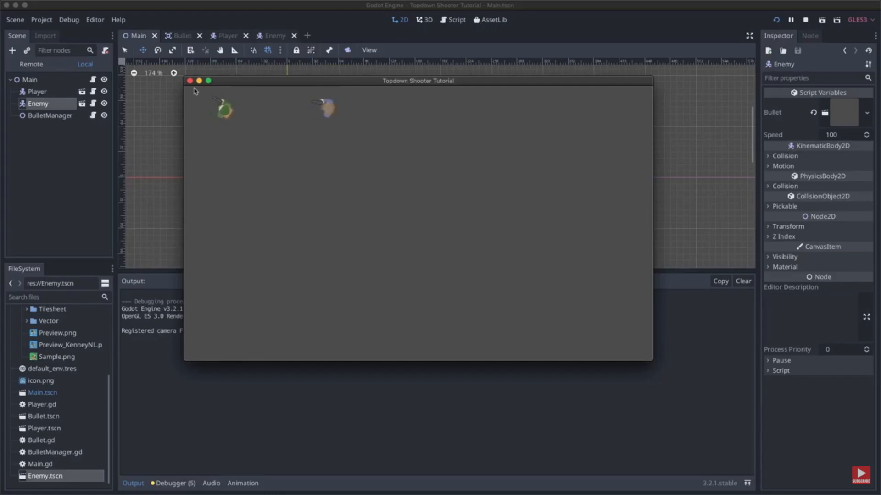
click(810, 20)
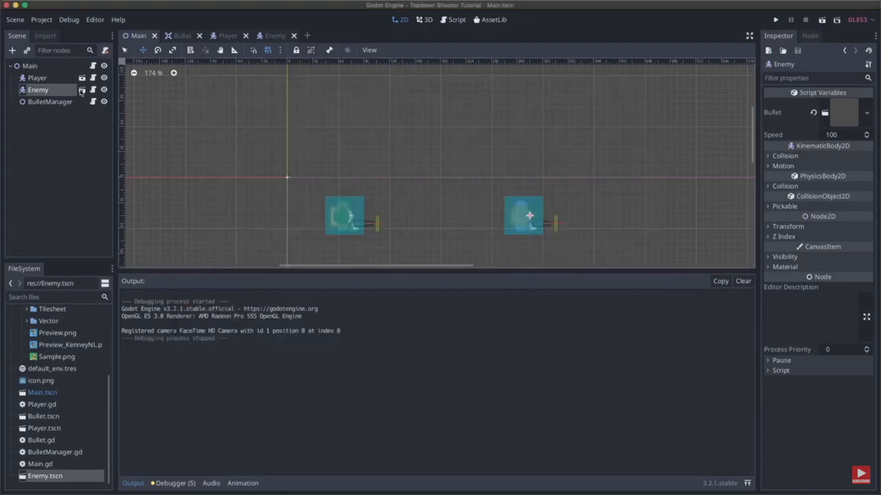
Reopen the Enemy scene in the editor for editing.
click(275, 36)
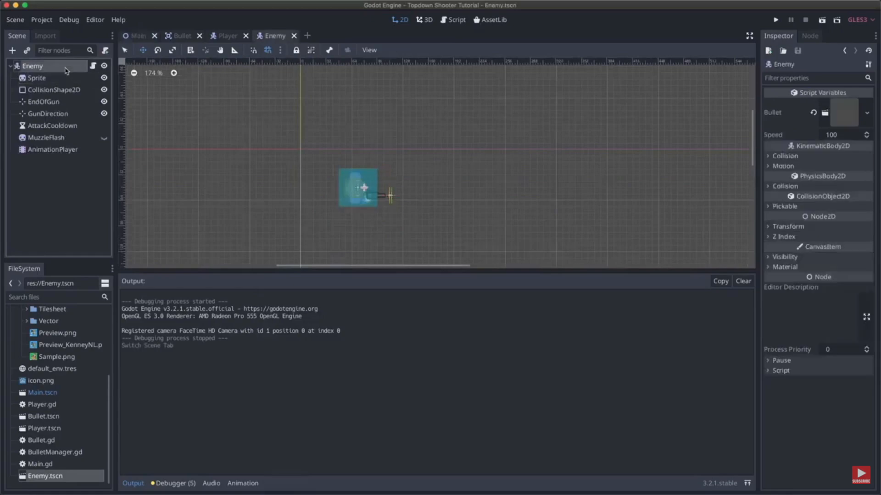
right_click(30, 66)
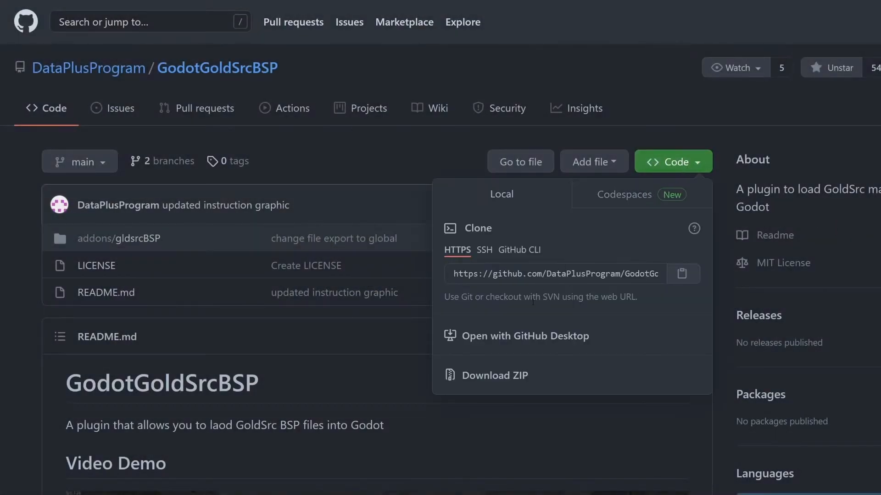
Show the GodotGoldSrcBSP repository's clone and Download ZIP options.
click(494, 376)
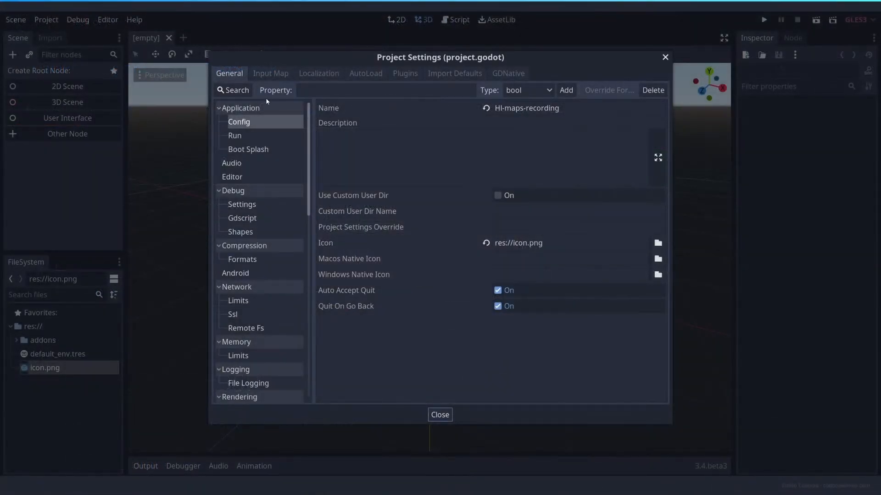
Show the HI-maps-recording project settings and locate de_dust2.zip in the map archive listing.
click(405, 73)
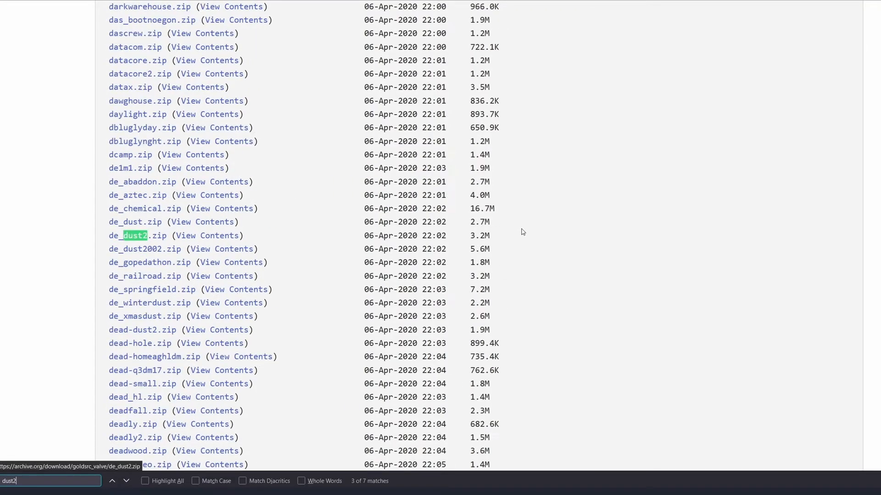
click(128, 236)
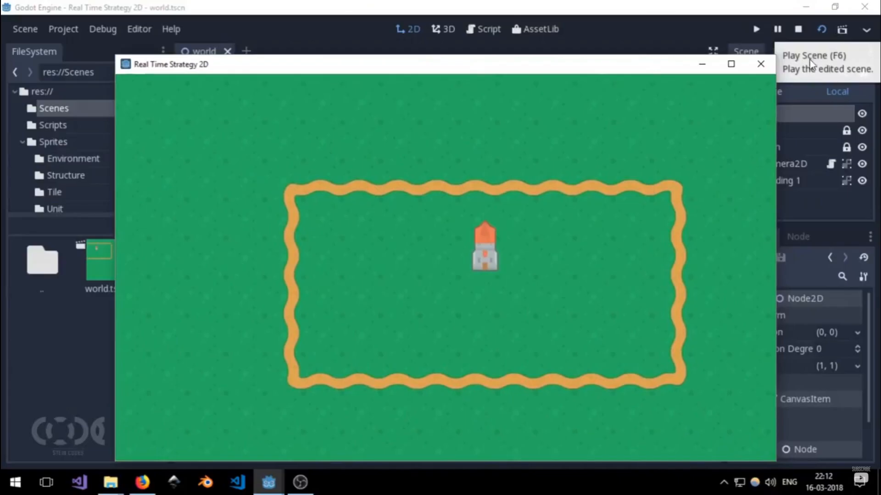
Stop the running scene and add a CanvasLayer child under the world node.
click(759, 64)
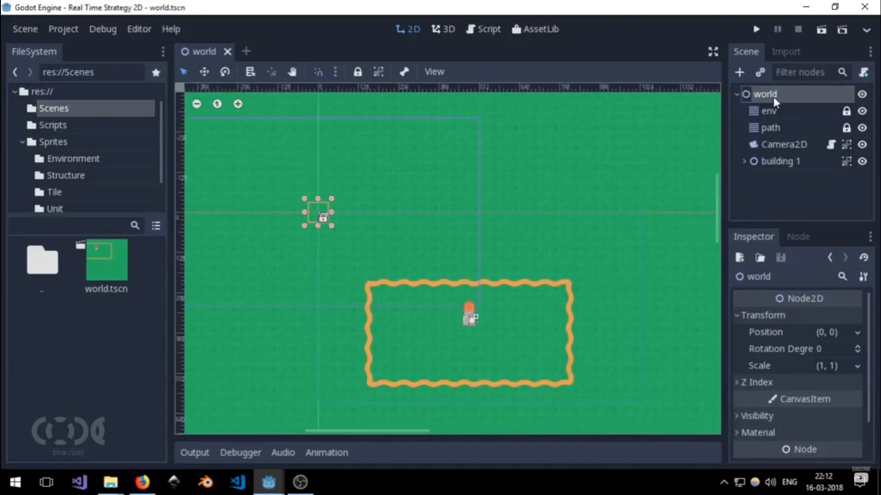
mouse_move(778, 97)
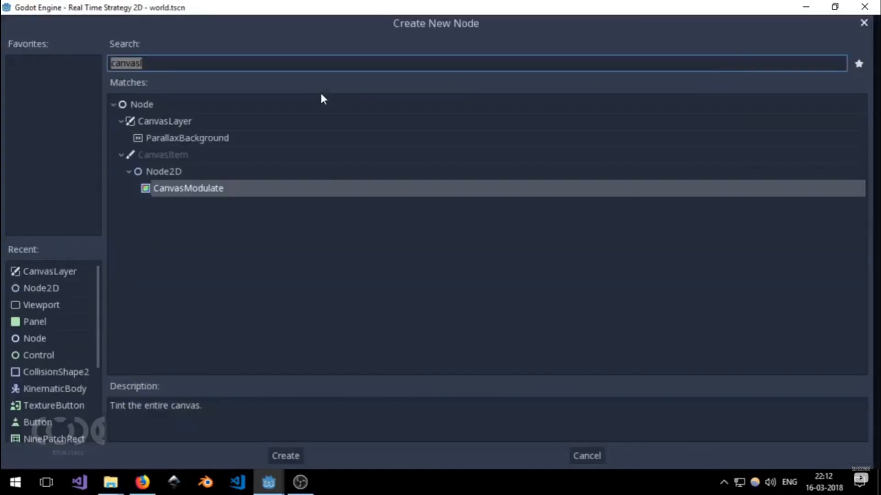
mouse_move(232, 66)
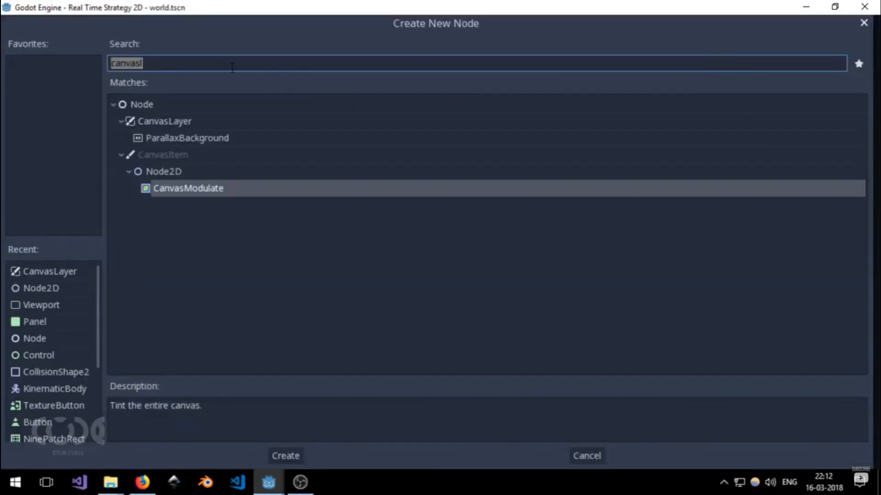
click(285, 456)
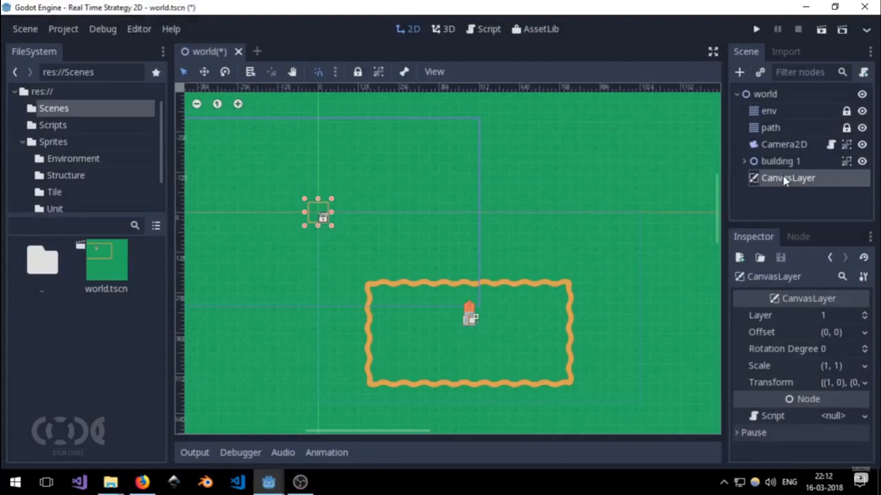
double_click(787, 178)
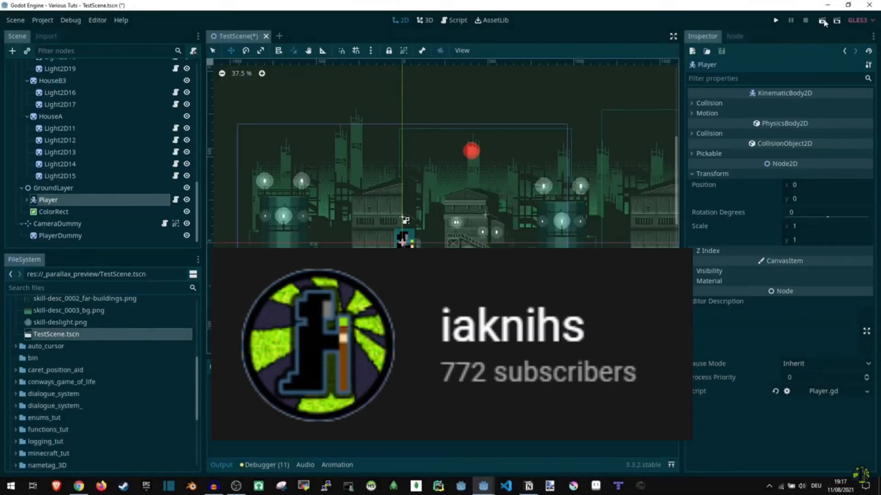
Nudge CameraDummy slightly to the left in the TestScene viewport.
click(774, 20)
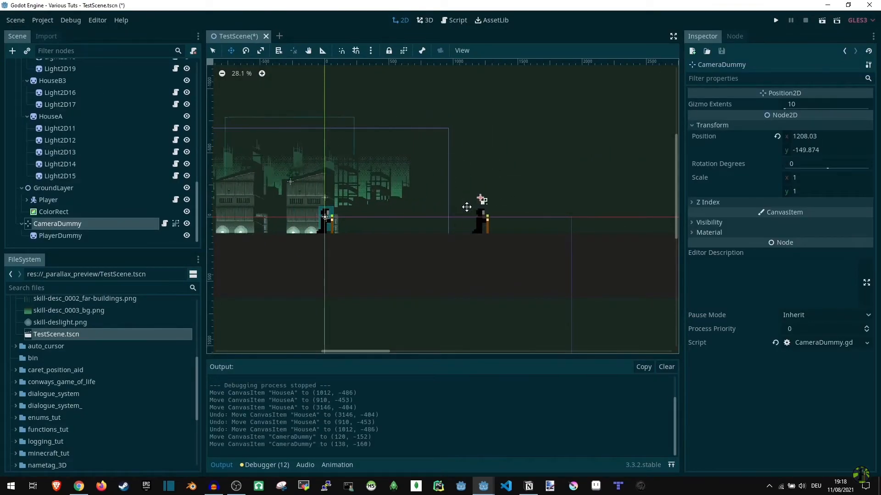
drag(482, 199, 474, 199)
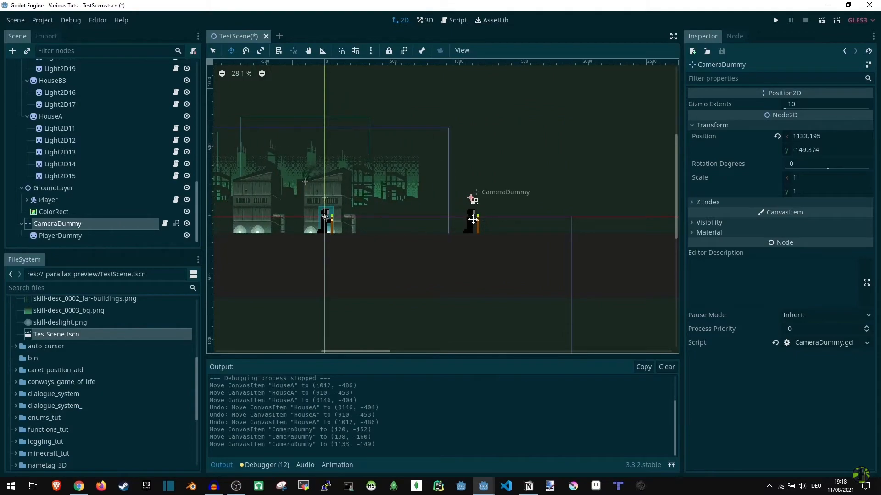
Move the HouseA building to a new spot in the city scene.
click(50, 117)
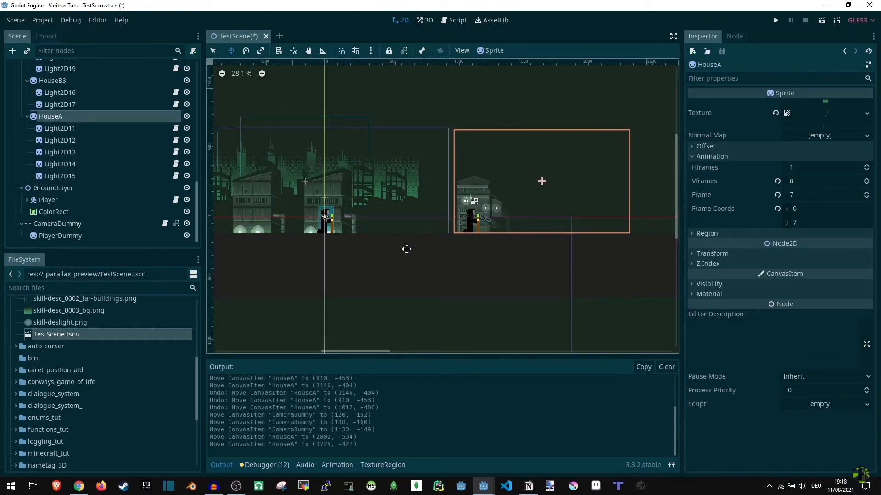
drag(542, 181, 410, 184)
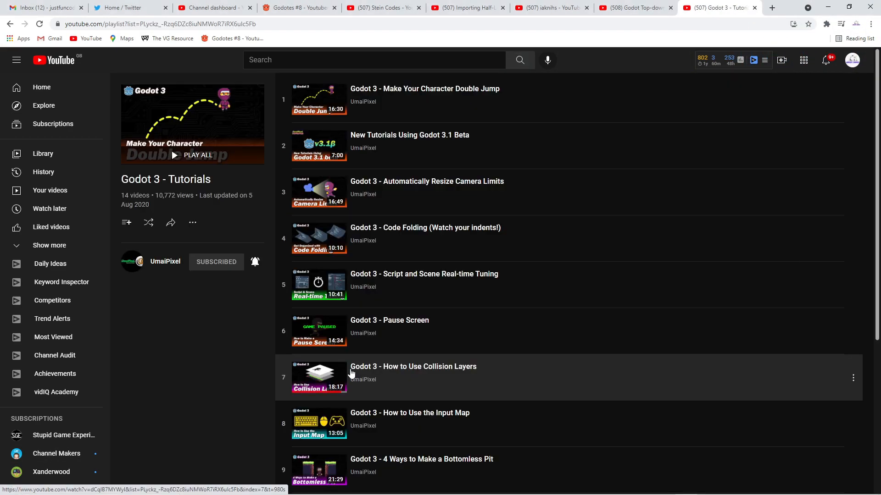
mouse_move(416, 276)
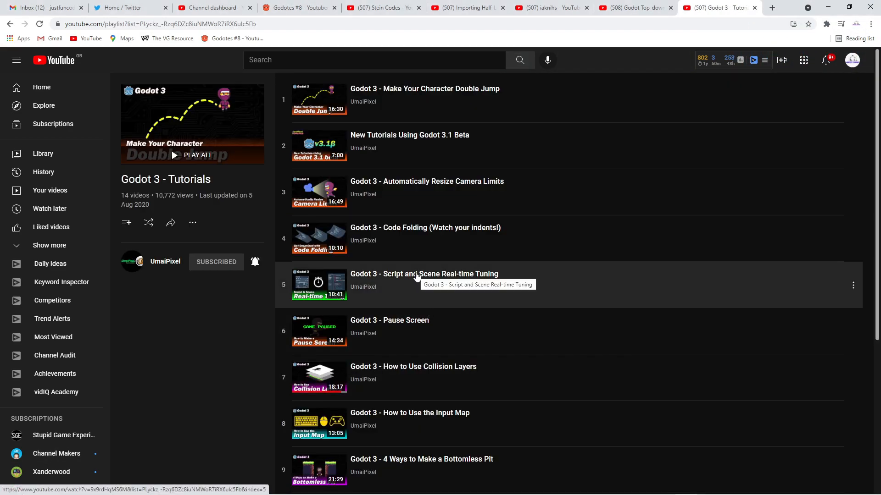
mouse_move(385, 263)
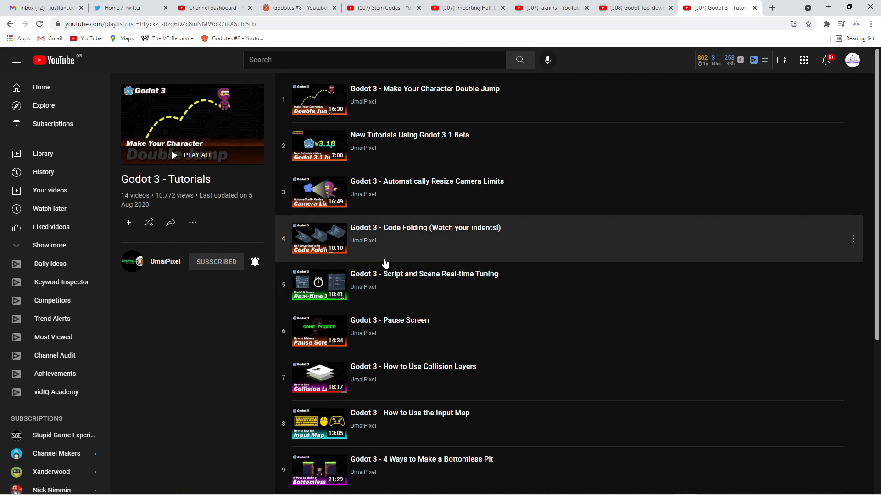
Browse the Godot 3 Tutorials playlist, then run the platformer project showing FPS and memory stats.
scroll(down, 3)
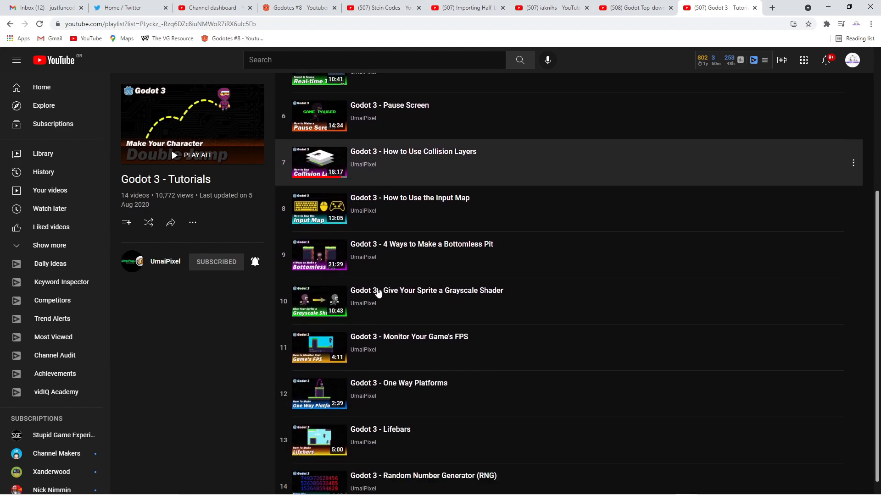
scroll(down, 3)
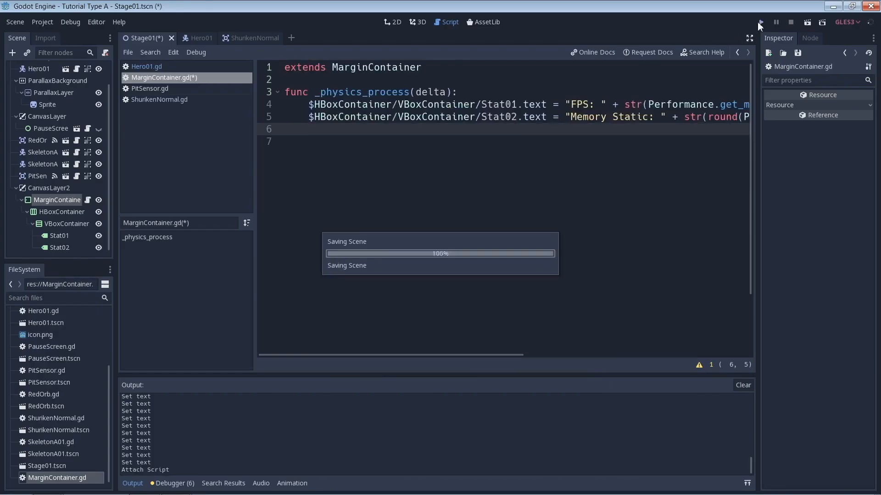
click(763, 22)
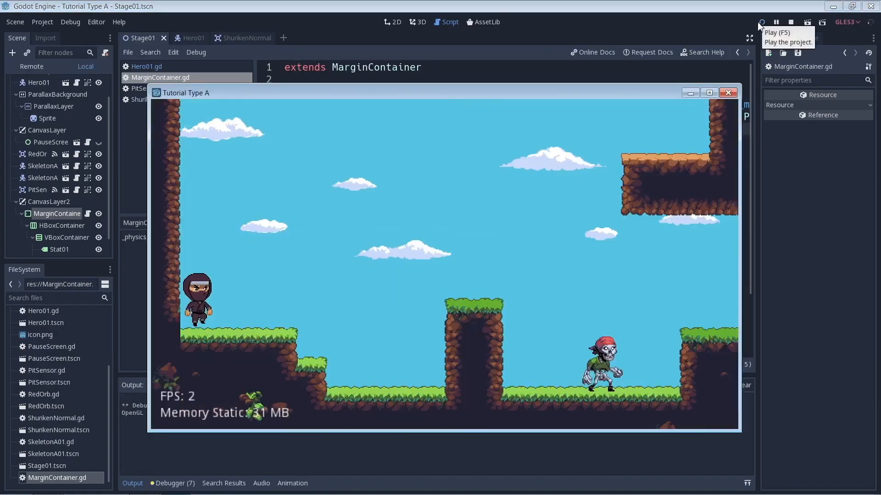